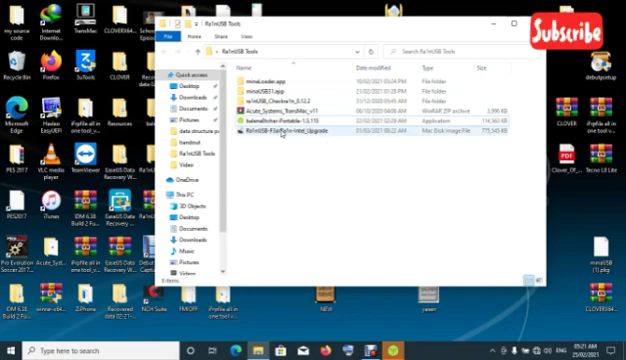
mouse_move(290, 132)
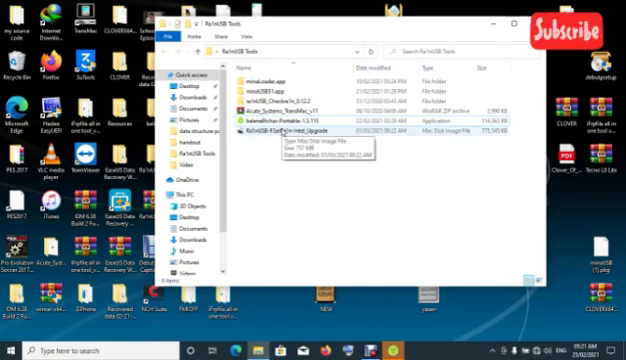
Step: Select the Ra1nUSB .dmg disk image in the Ra1nUSB Tools folder
click(300, 116)
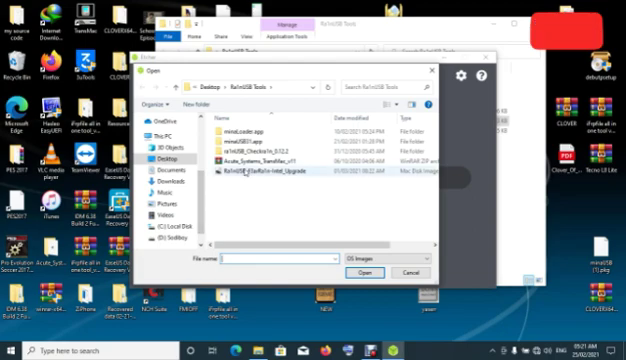
mouse_move(250, 176)
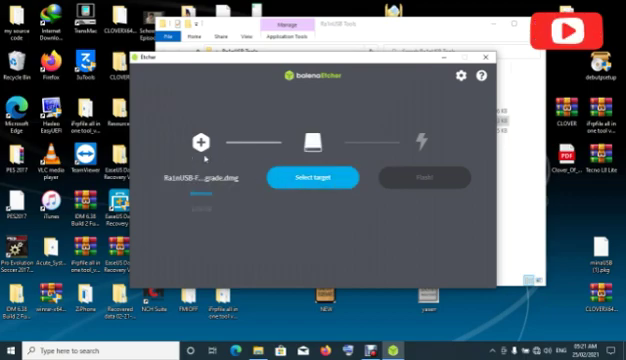
Step: Choose the USB flash drive as target and start flashing the Ra1nUSB image
click(312, 176)
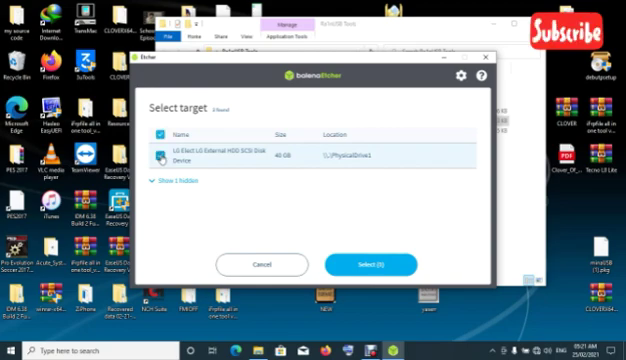
click(370, 264)
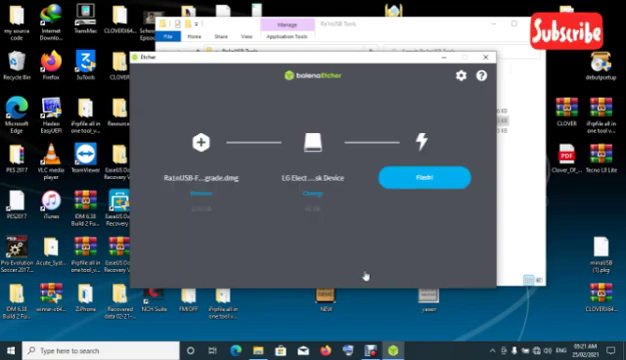
click(424, 176)
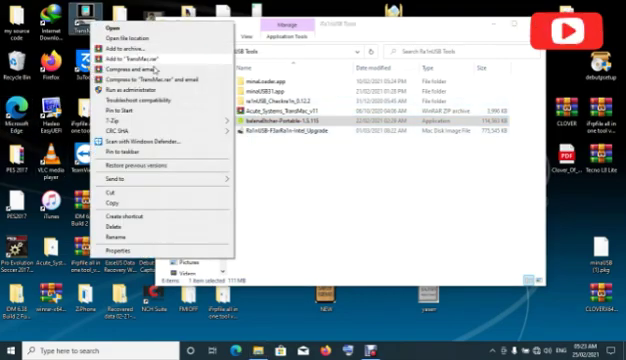
Step: Run TransMac as administrator and browse the flash drive to the app's Contents folder
click(96, 28)
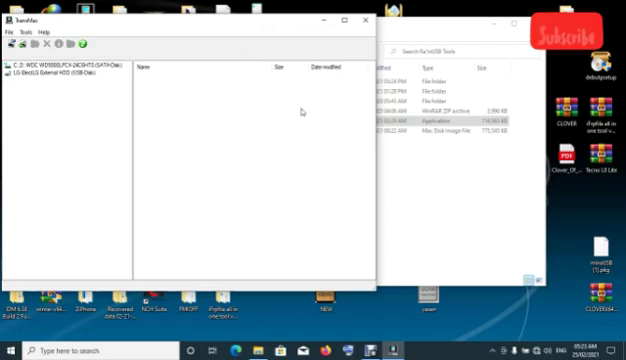
click(50, 76)
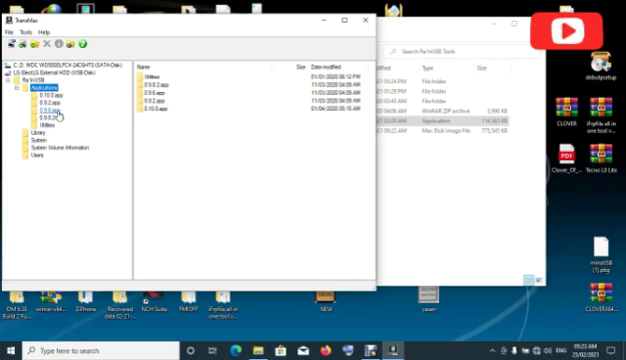
click(48, 102)
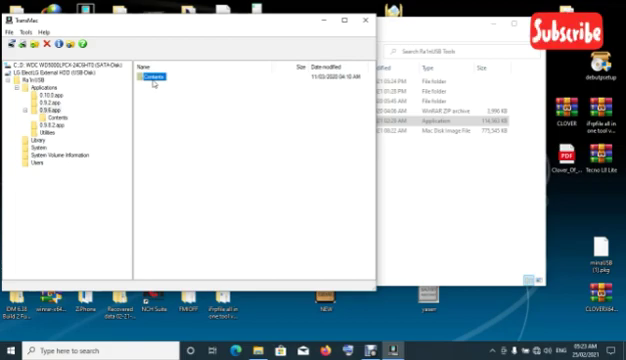
Step: Delete the old checkra1n file from the Contents folder
right_click(152, 76)
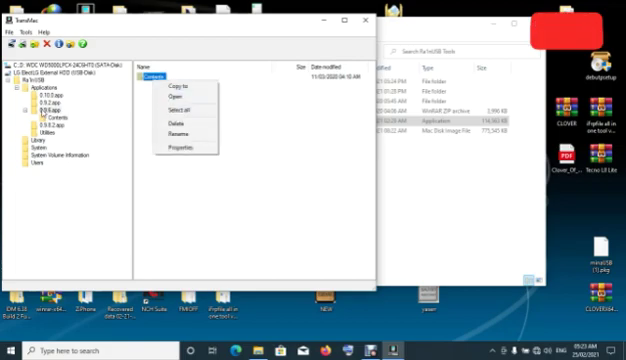
mouse_move(184, 120)
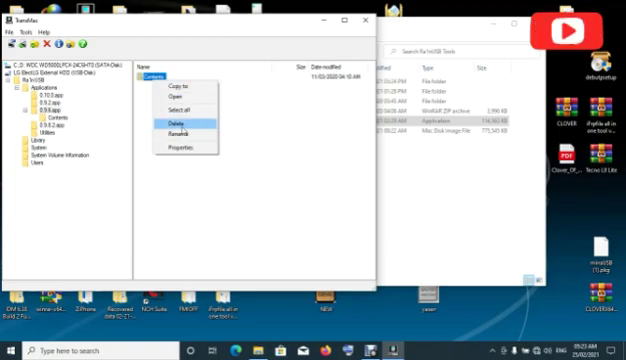
click(174, 120)
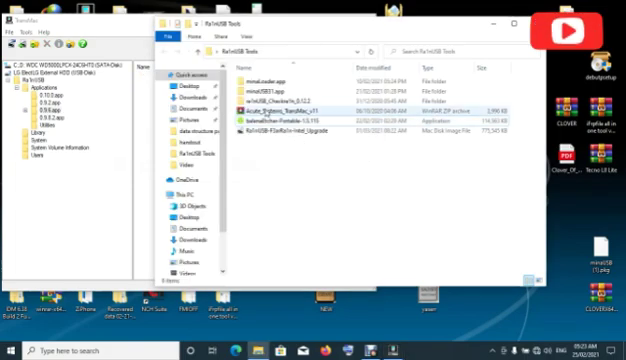
Step: Open the checkra1n folder inside Ra1nUSB Tools for the updated files
click(280, 94)
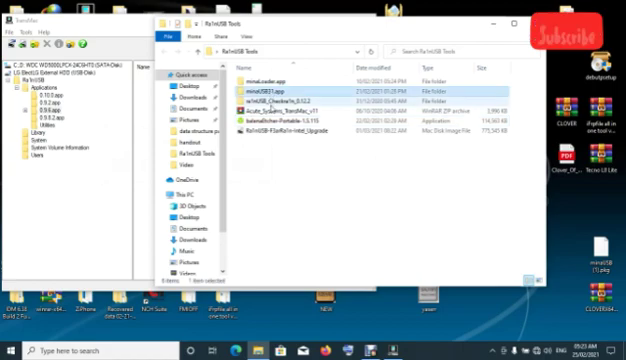
double_click(280, 100)
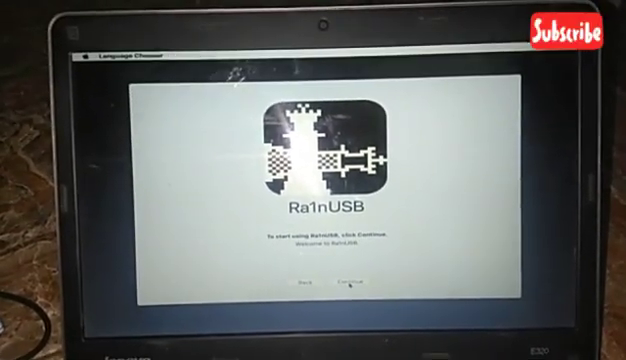
Step: Continue past the Ra1nUSB welcome screen to the TTJB Team instructions page
click(348, 290)
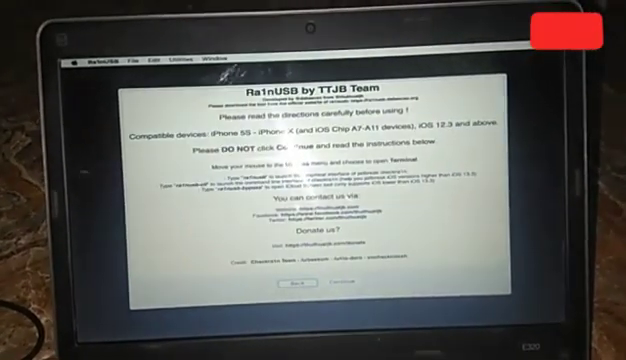